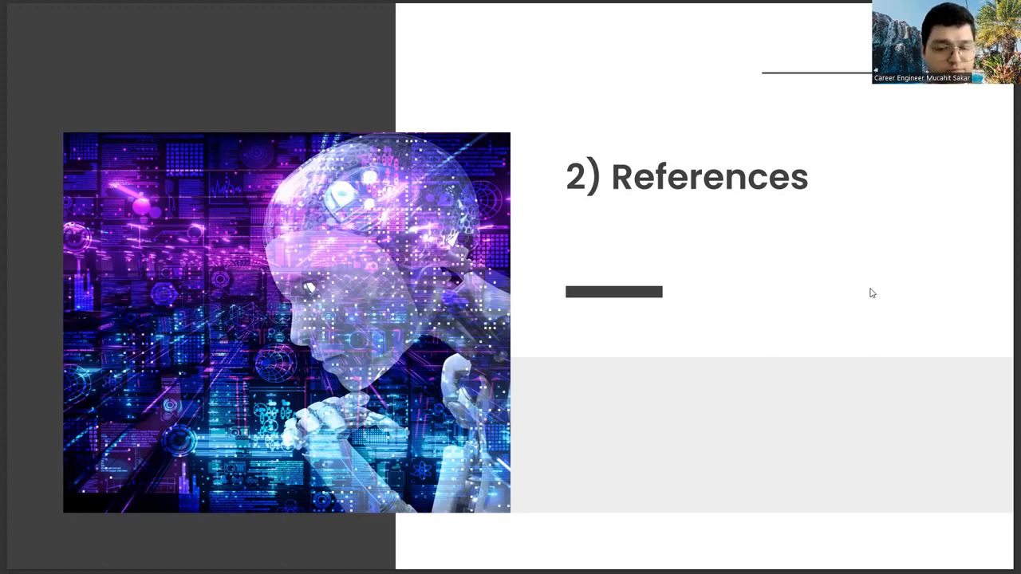
Advance the slideshow from the '2) References' slide to the '3) Social Media' slide.
{"action": "key", "text": "right"}
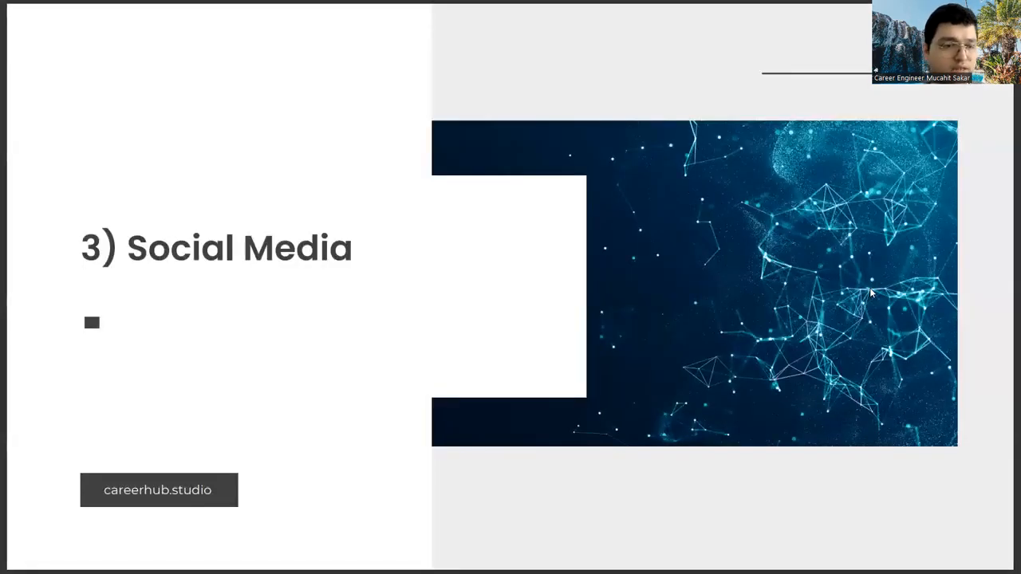